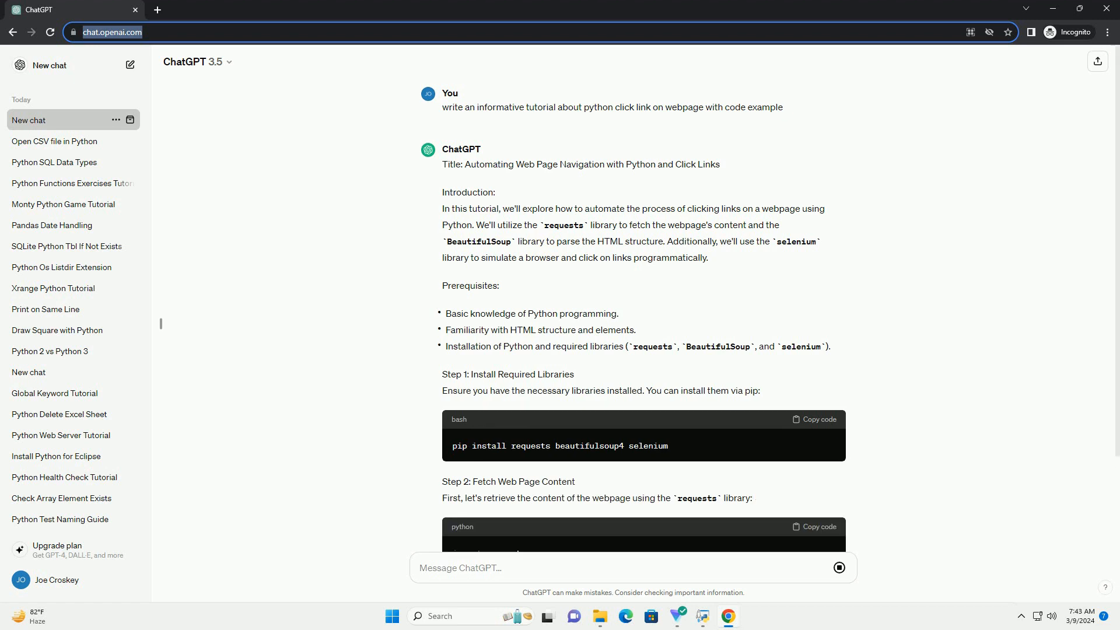
pyautogui.scroll(-3)
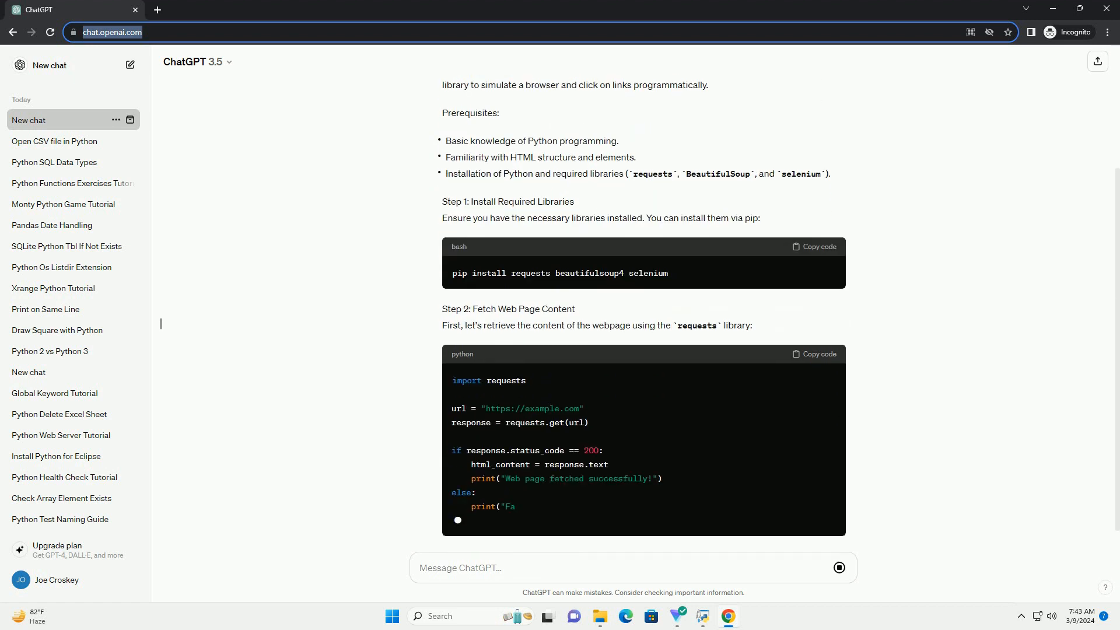
pyautogui.scroll(-3)
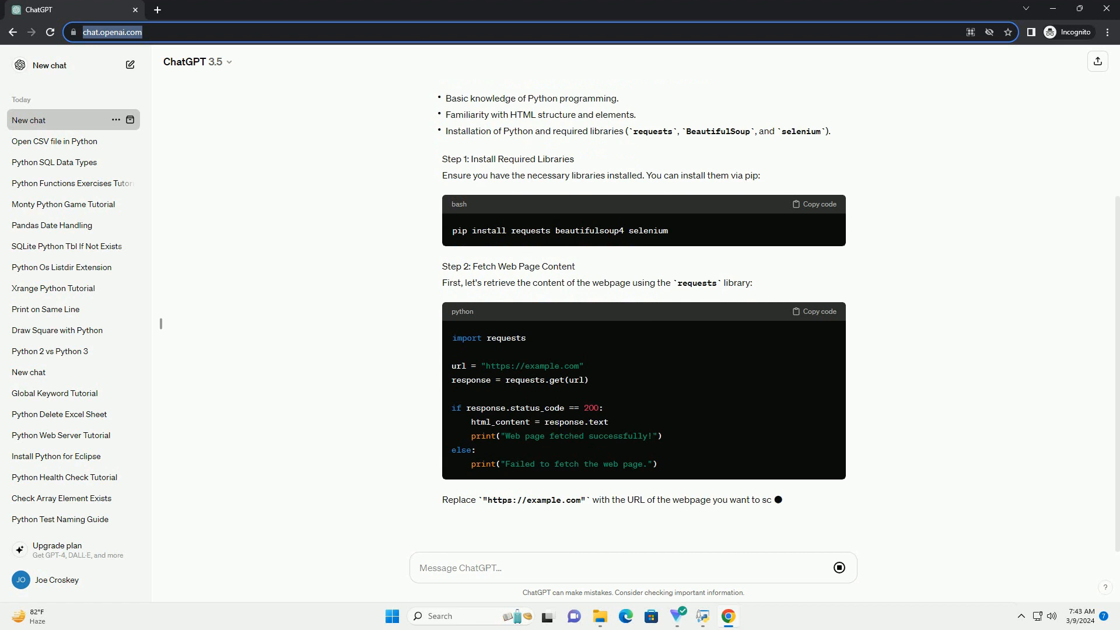
pyautogui.scroll(-3)
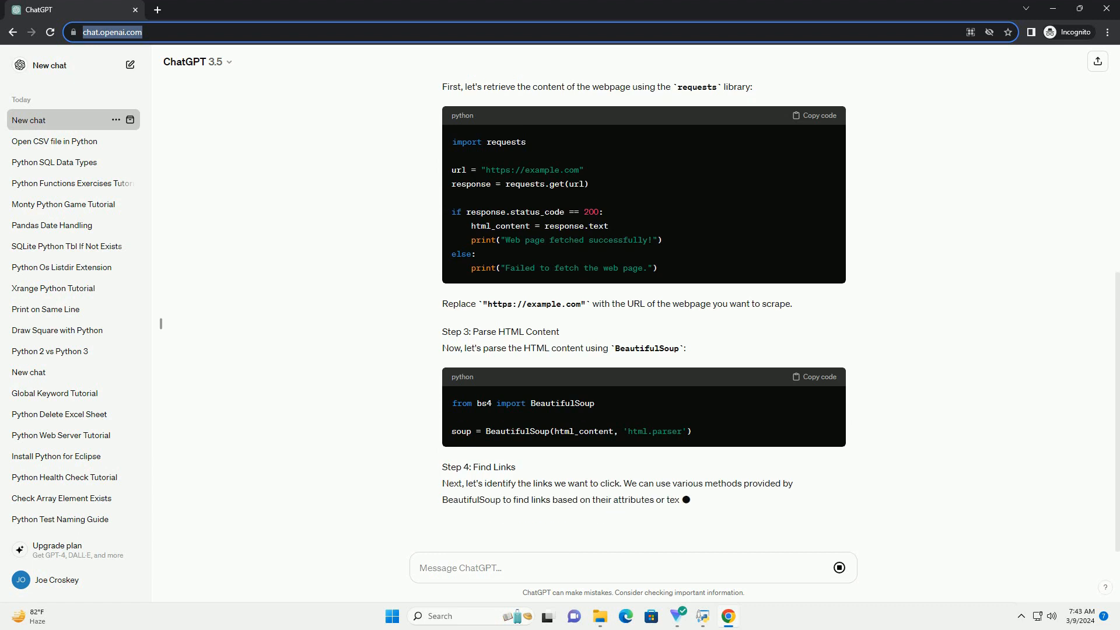
pyautogui.scroll(-3)
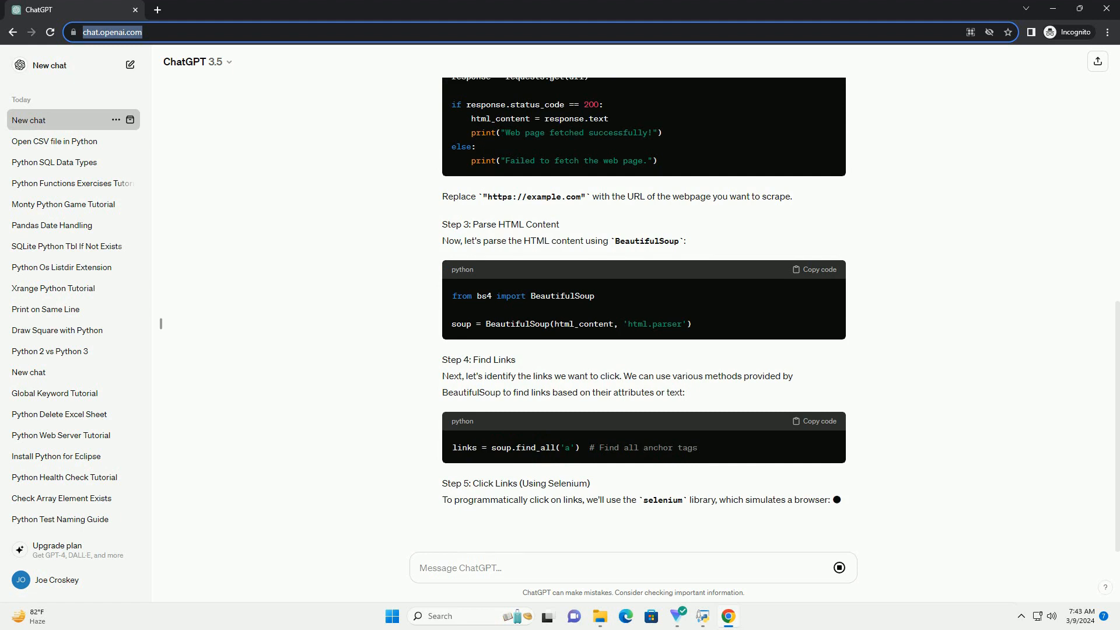
pyautogui.scroll(-3)
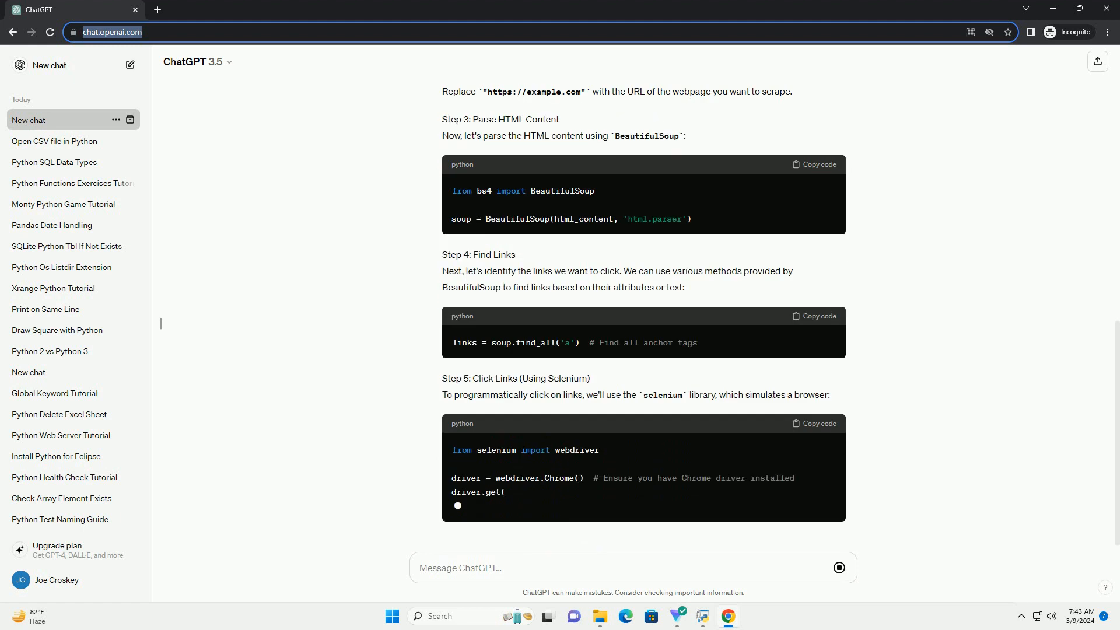
pyautogui.scroll(-3)
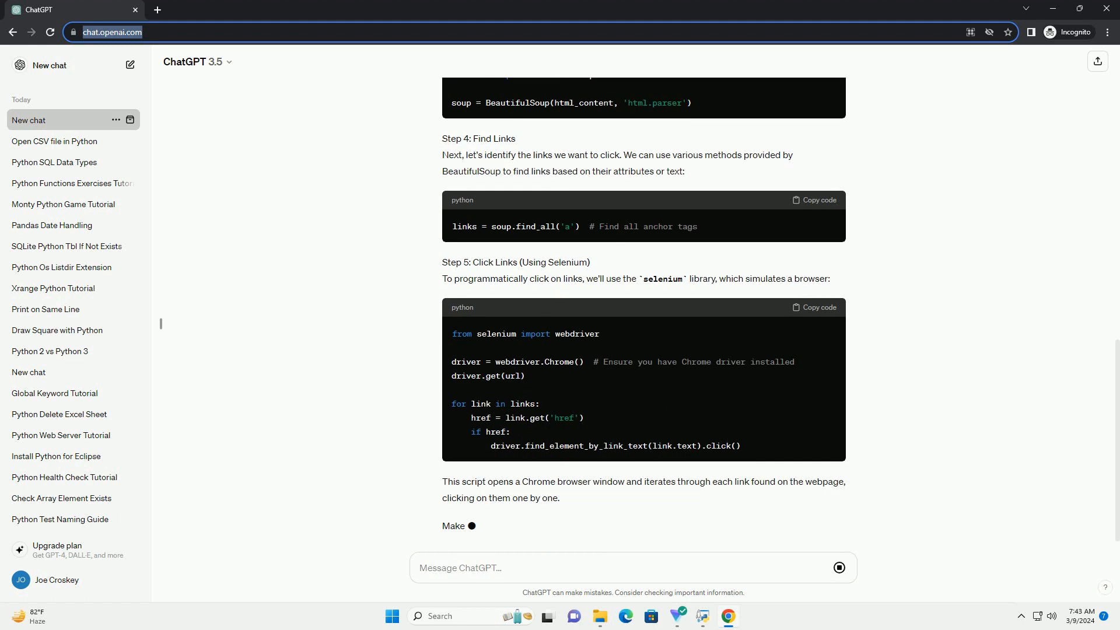
pyautogui.scroll(-3)
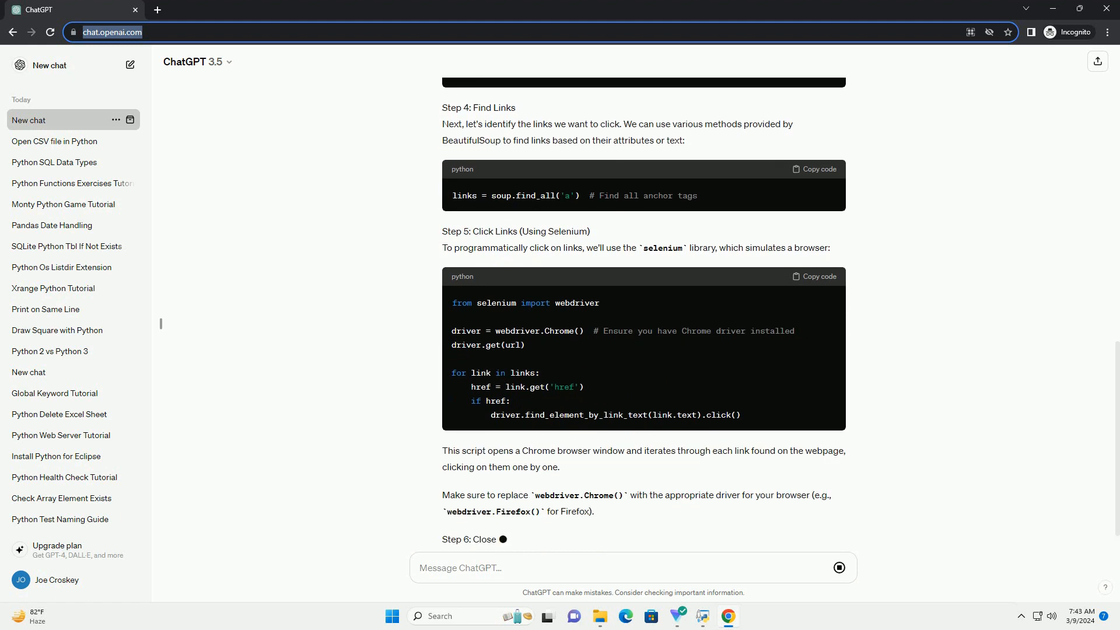
pyautogui.scroll(-3)
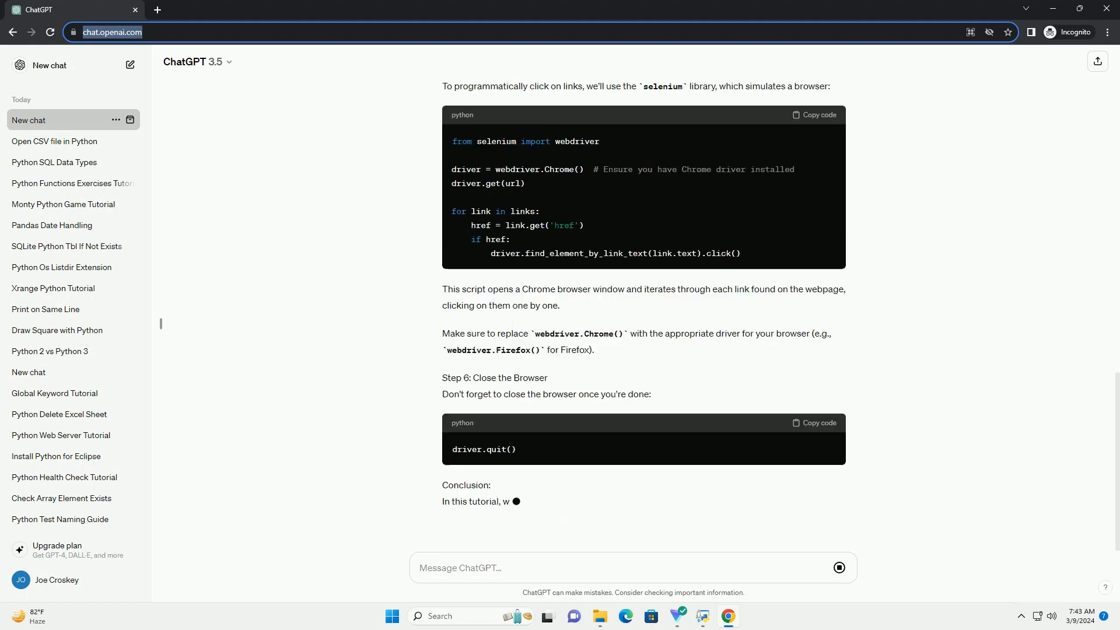